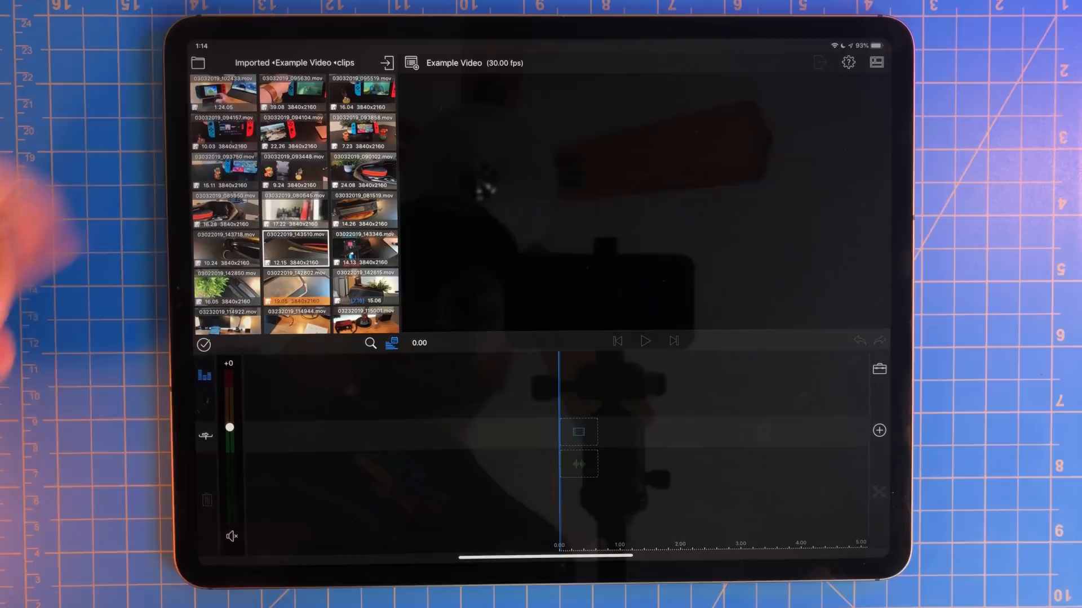
- Browse to the Imported source and show the Example Video folder's subfolders
click(216, 62)
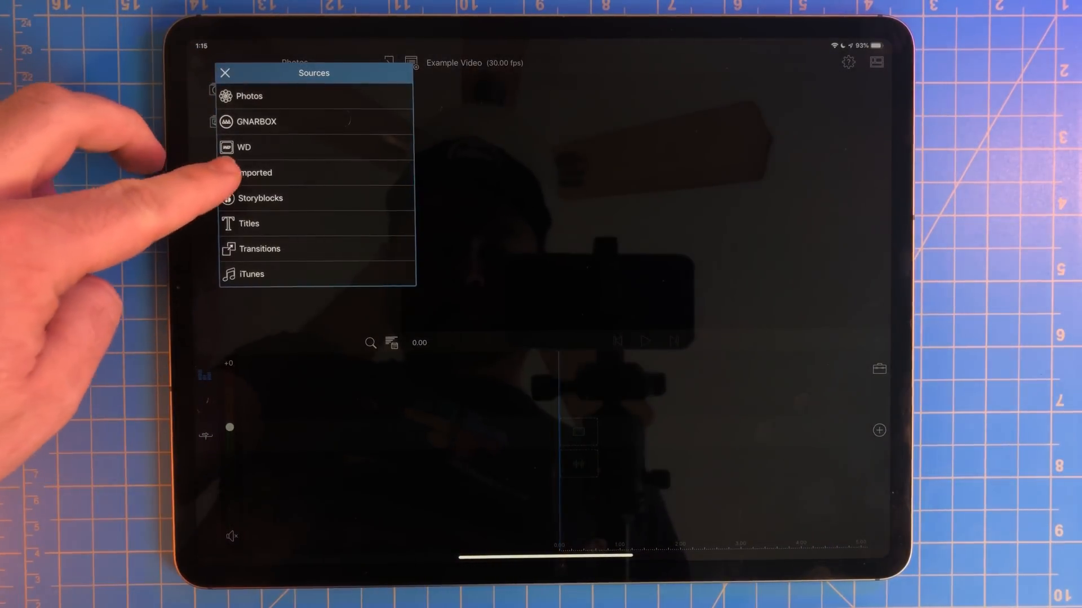
click(254, 172)
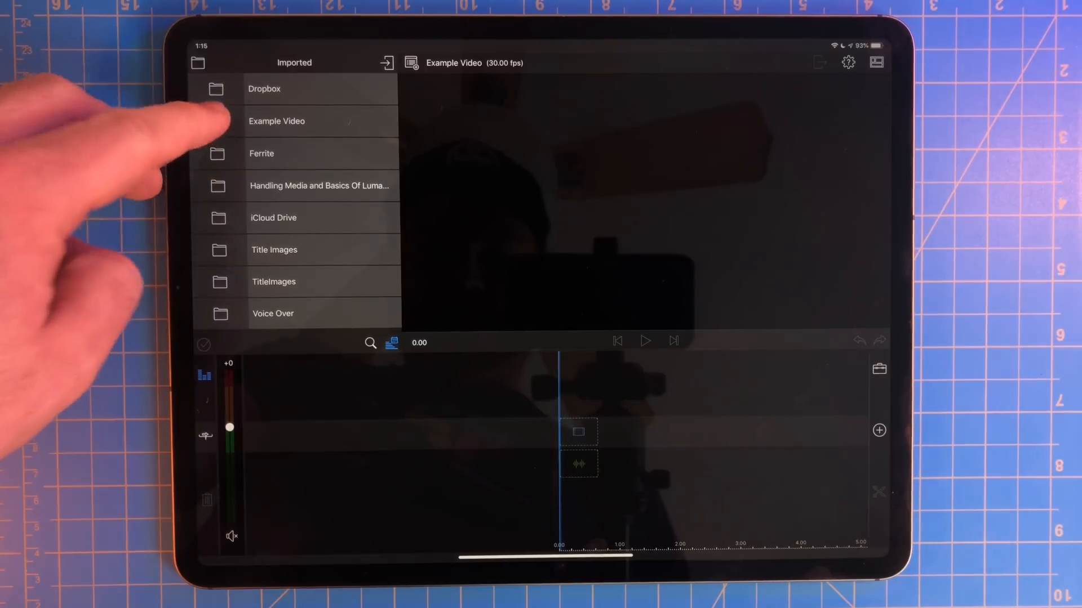
click(277, 120)
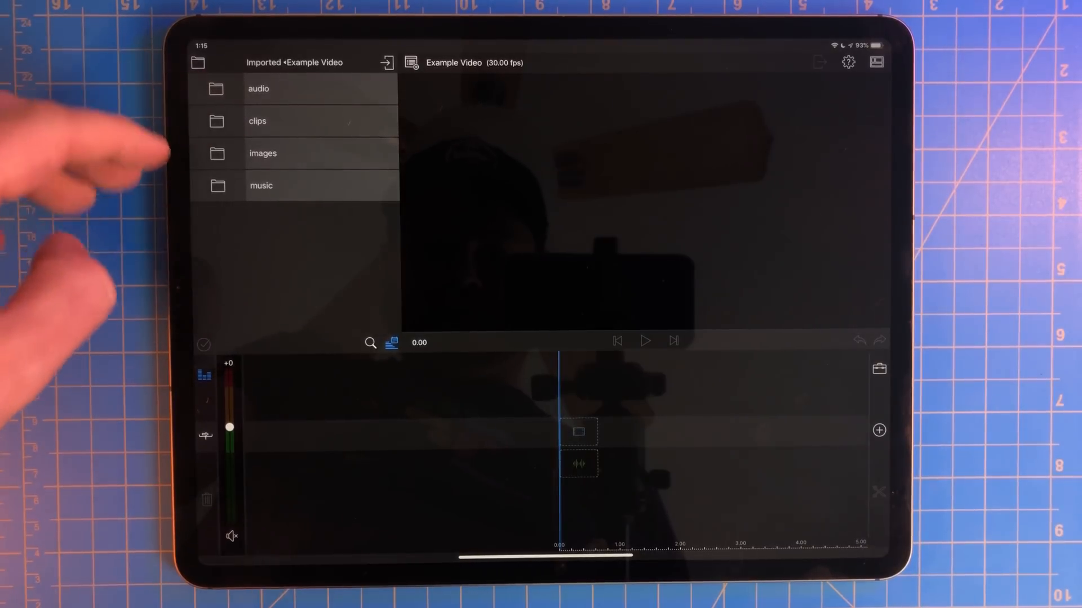
- From the clips folder, place the Nintendo Switch clip on the main timeline track
click(257, 121)
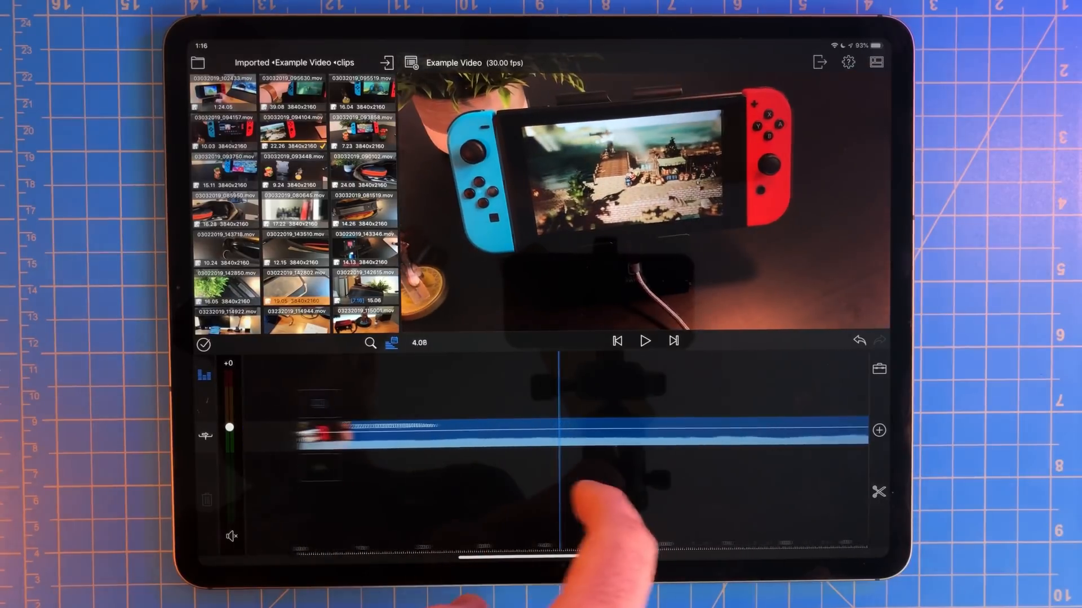
click(645, 340)
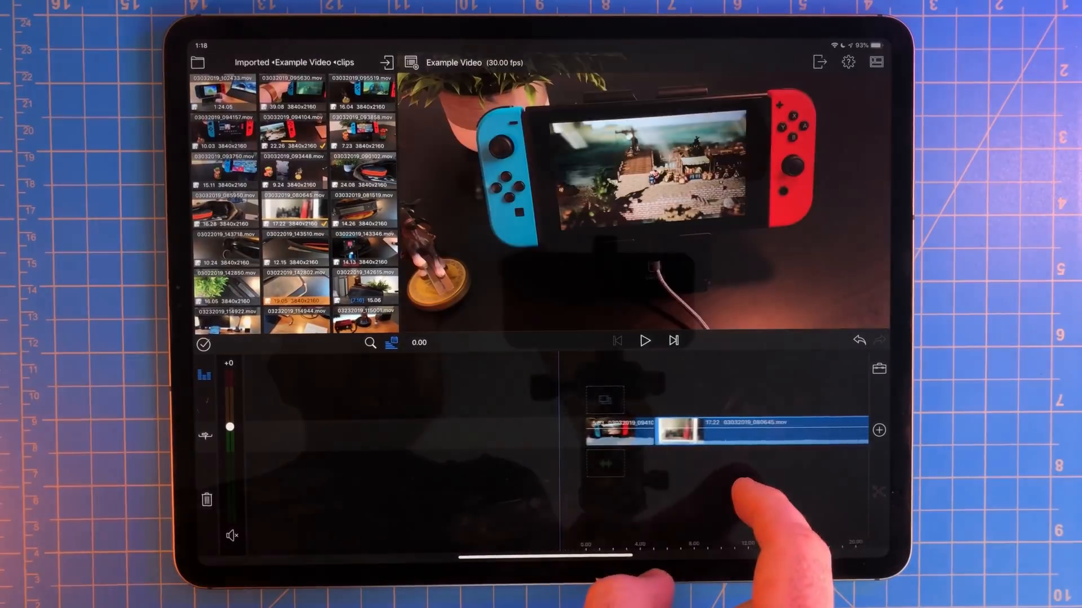
- Append the 03032019_080645.mov clip after the Switch clip and play the edit back
click(644, 340)
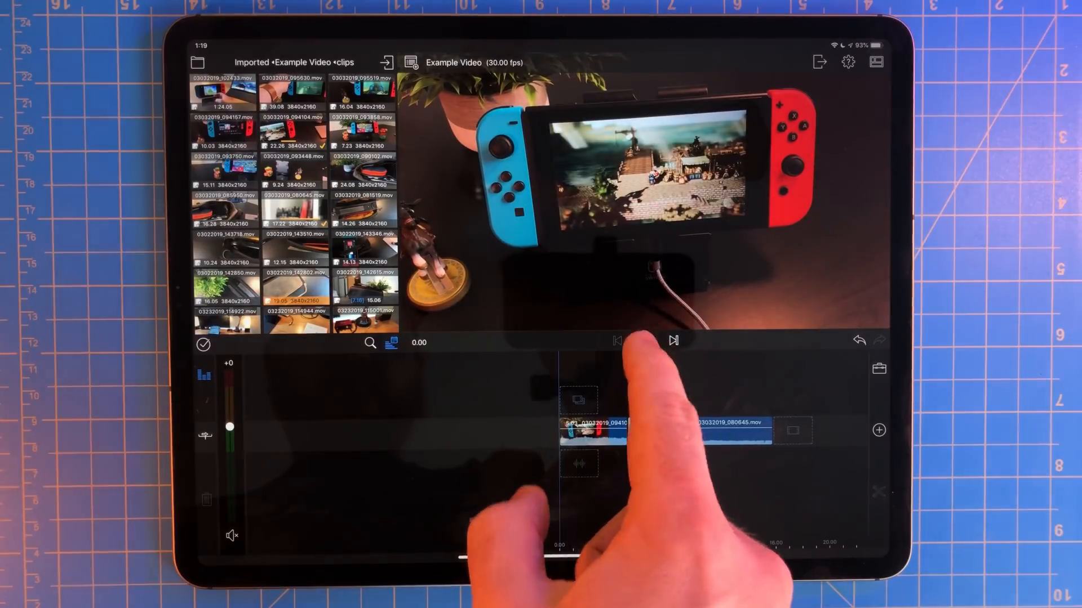
click(645, 340)
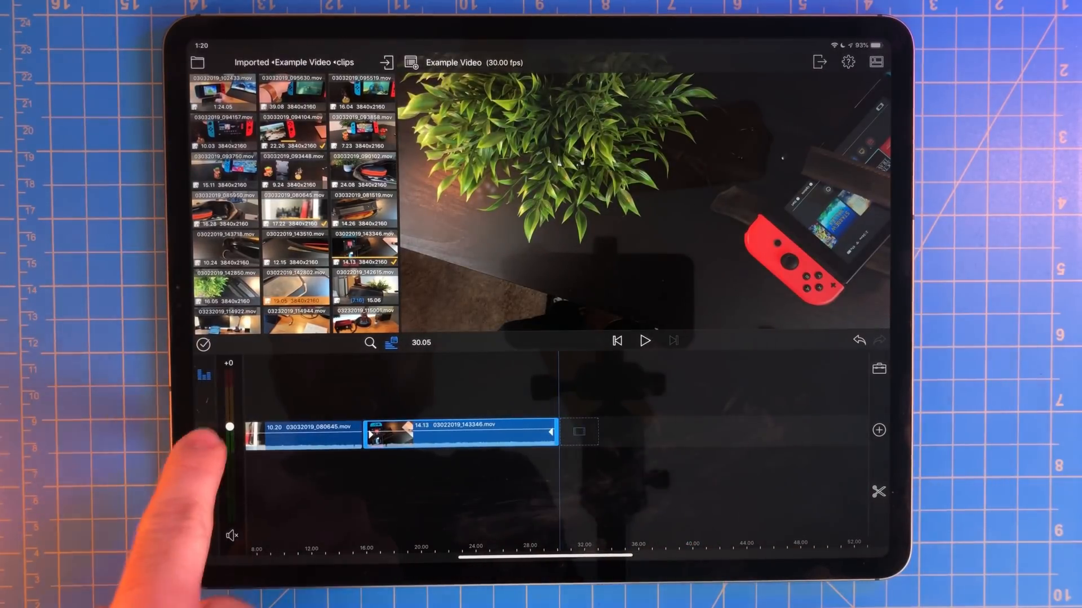
- Drag the 03022019_143346.mov clip to the end of the main track after 080645
drag(459, 433, 731, 432)
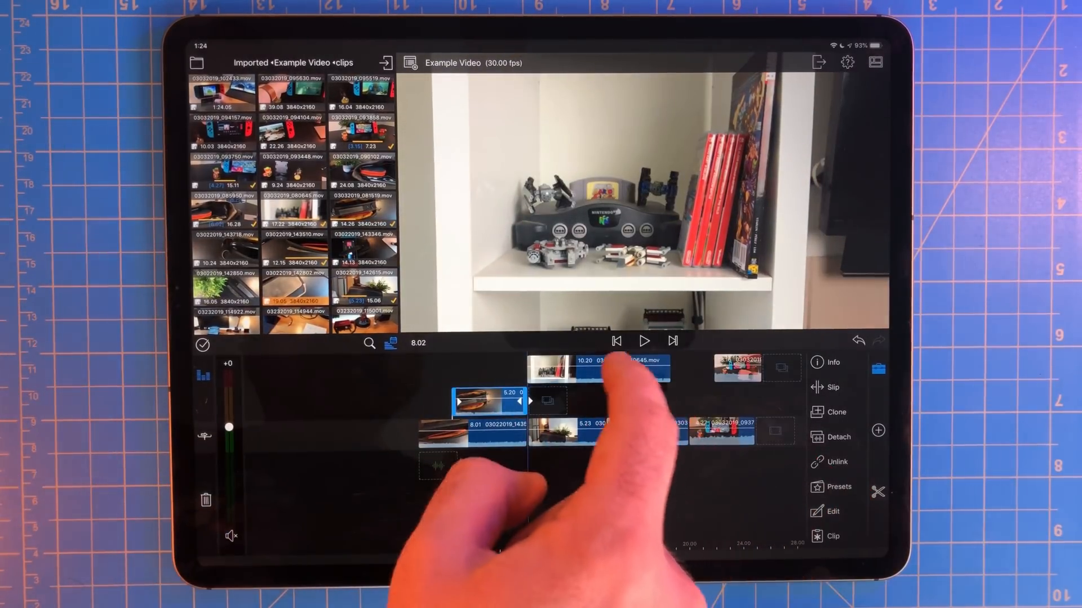
- Select the 10:20 clip stacked on the top track to bring up its clip tools
click(620, 370)
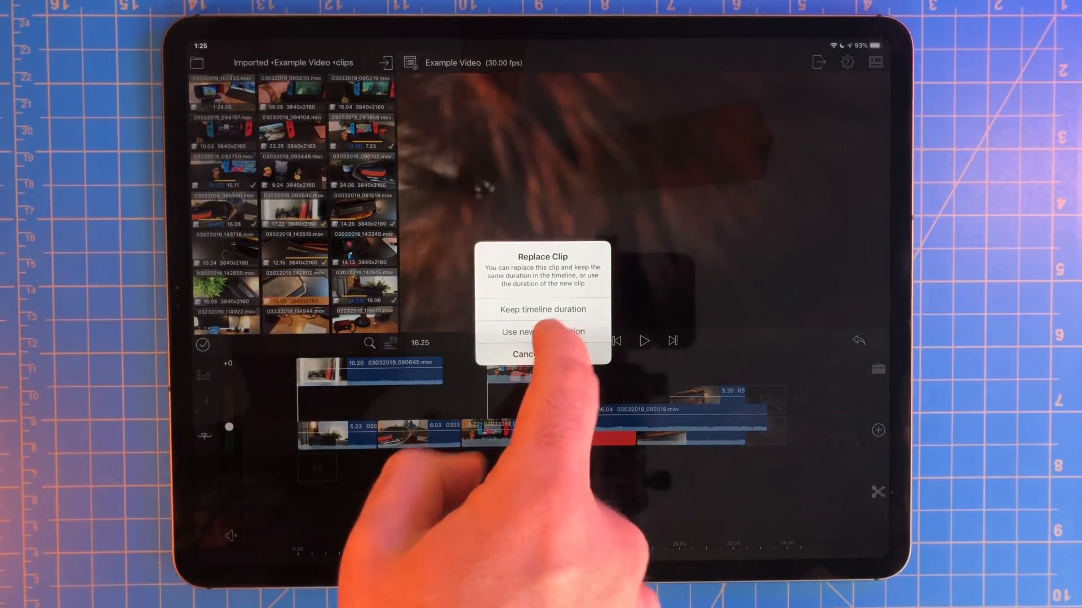
- Replace the timeline clip using the new clip's own duration
click(542, 331)
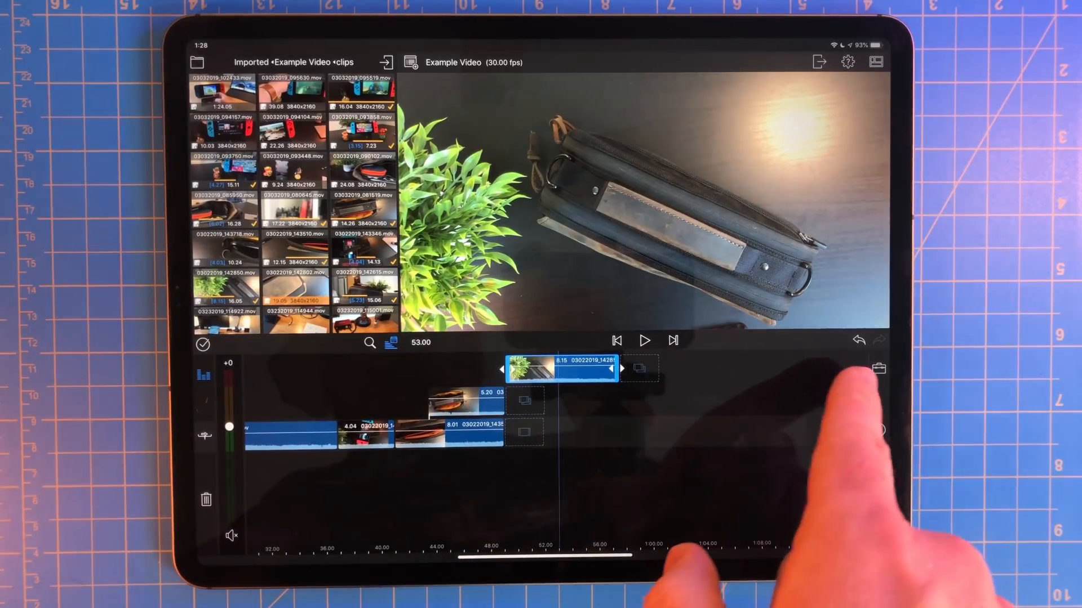
- Slip the top-track clip's footage via the Toolbox without changing its length
click(878, 368)
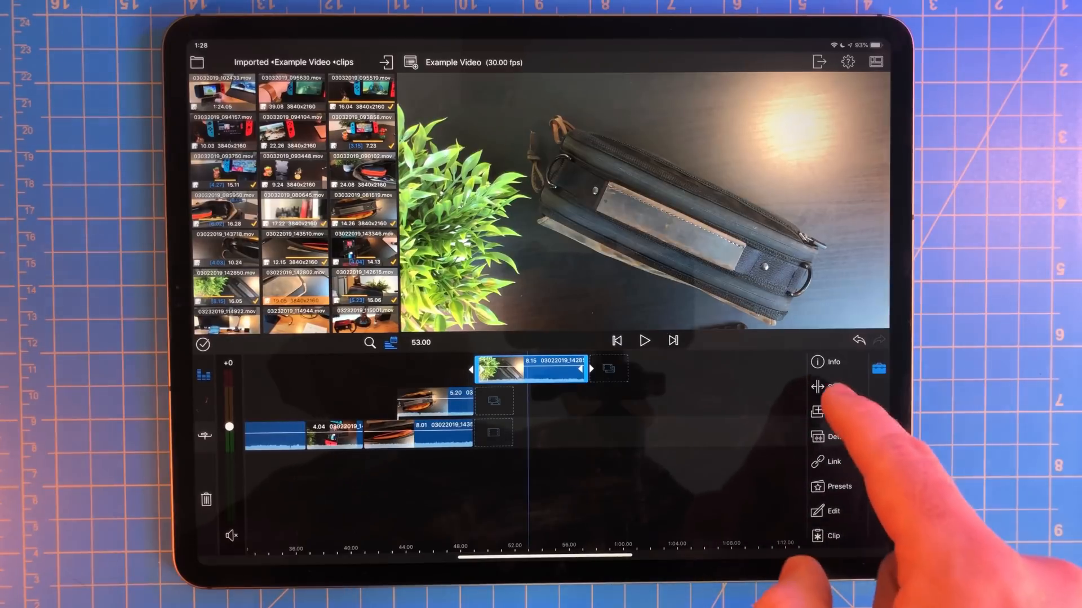
click(835, 386)
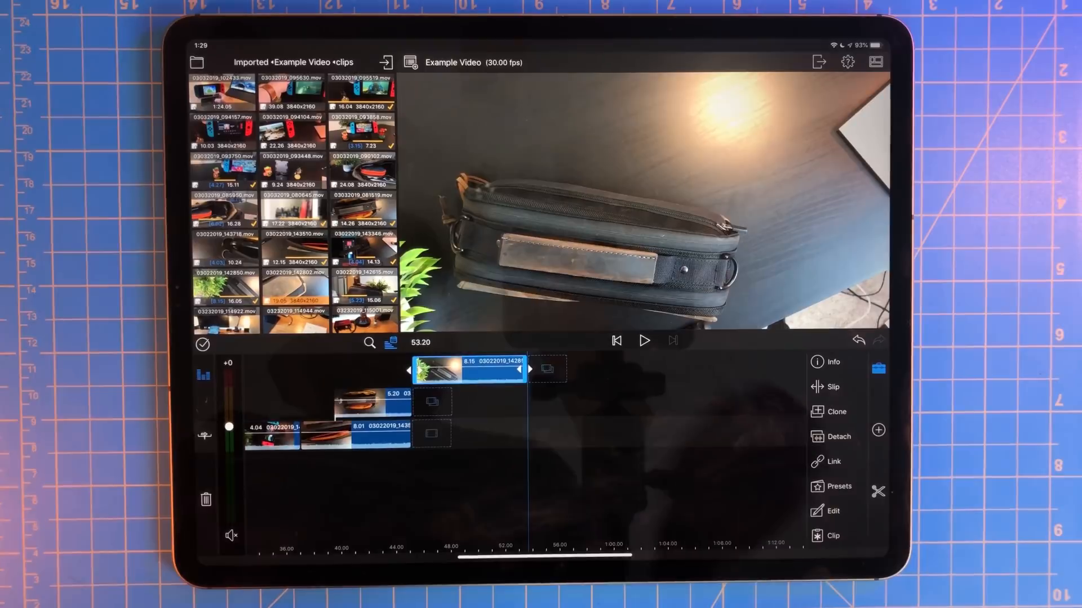
click(840, 437)
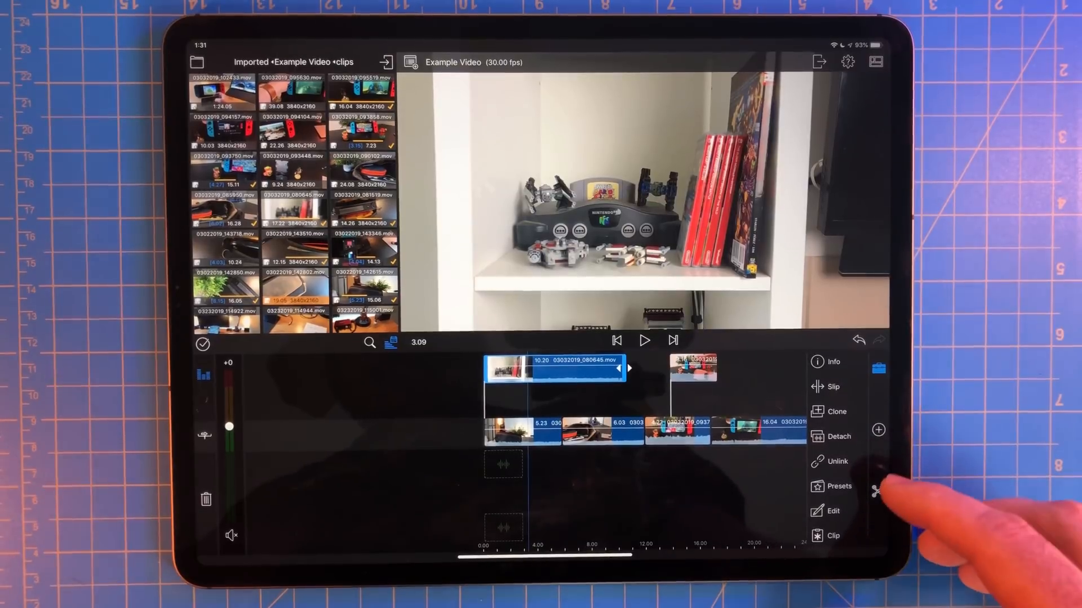
mouse_move(877, 492)
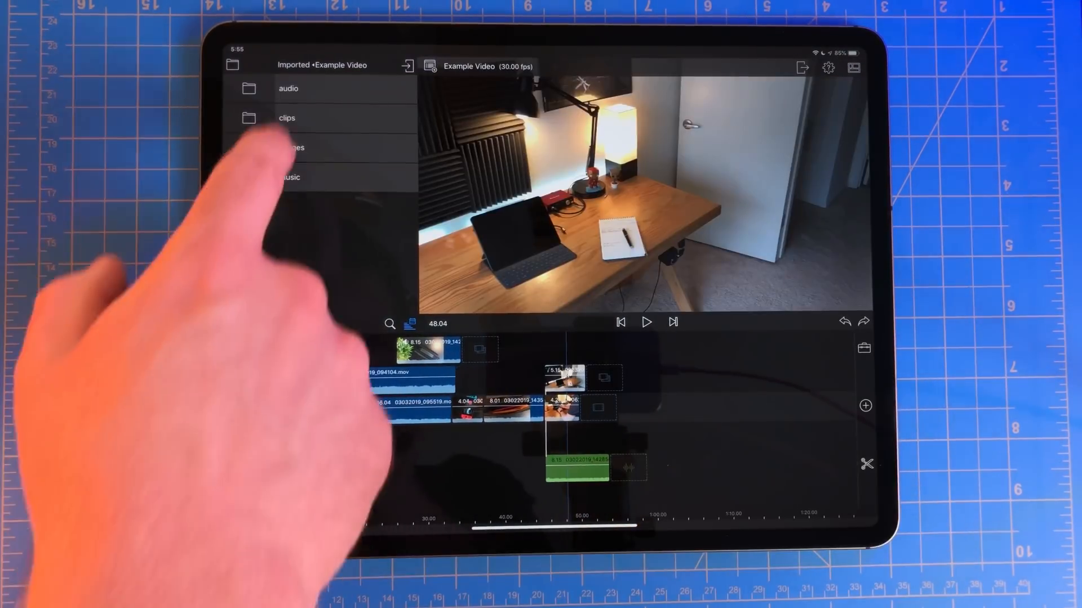
- Return to the clips folder of the project media in the library
click(292, 147)
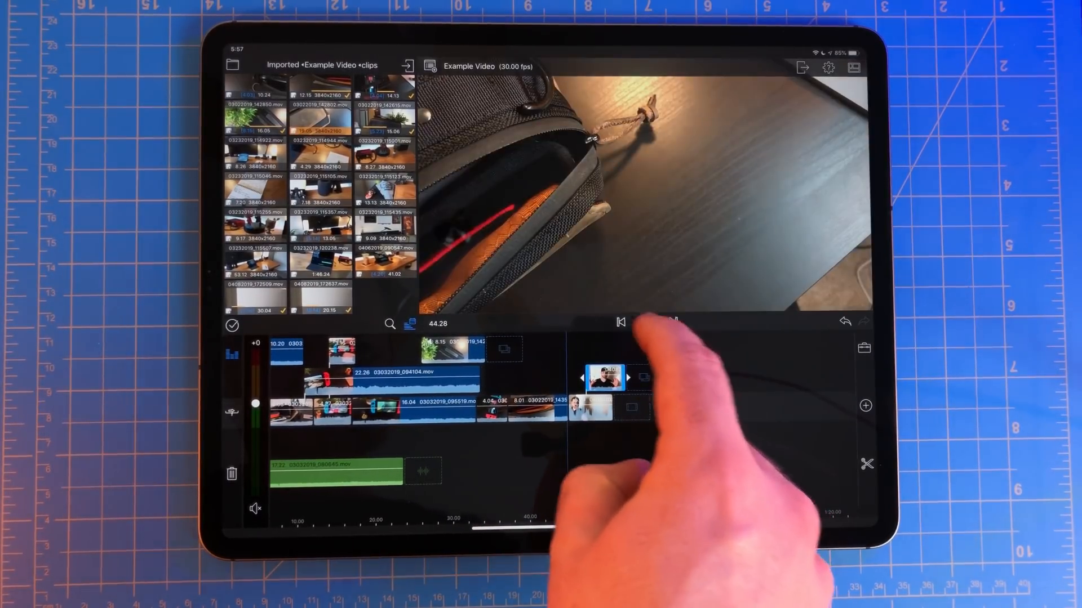
- Play and then pause the preview of the presenter clip near the timeline's end
click(647, 322)
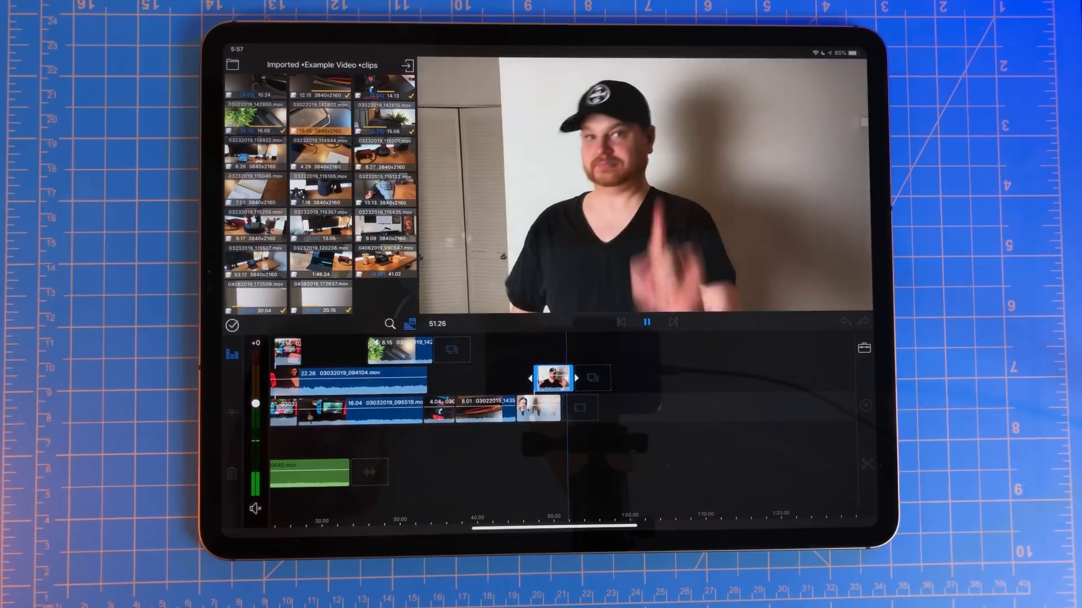
click(646, 322)
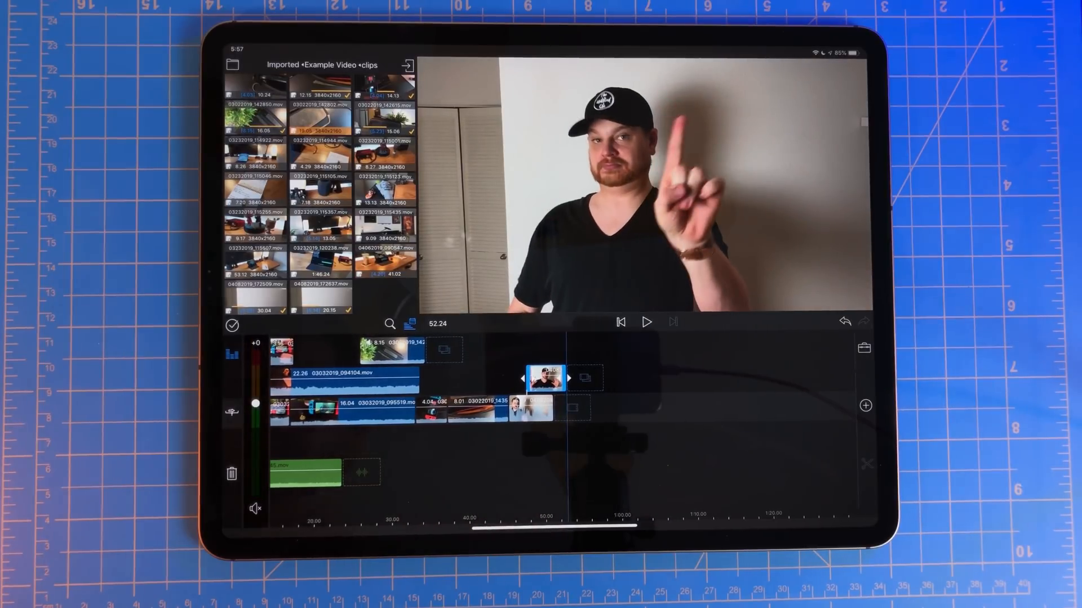